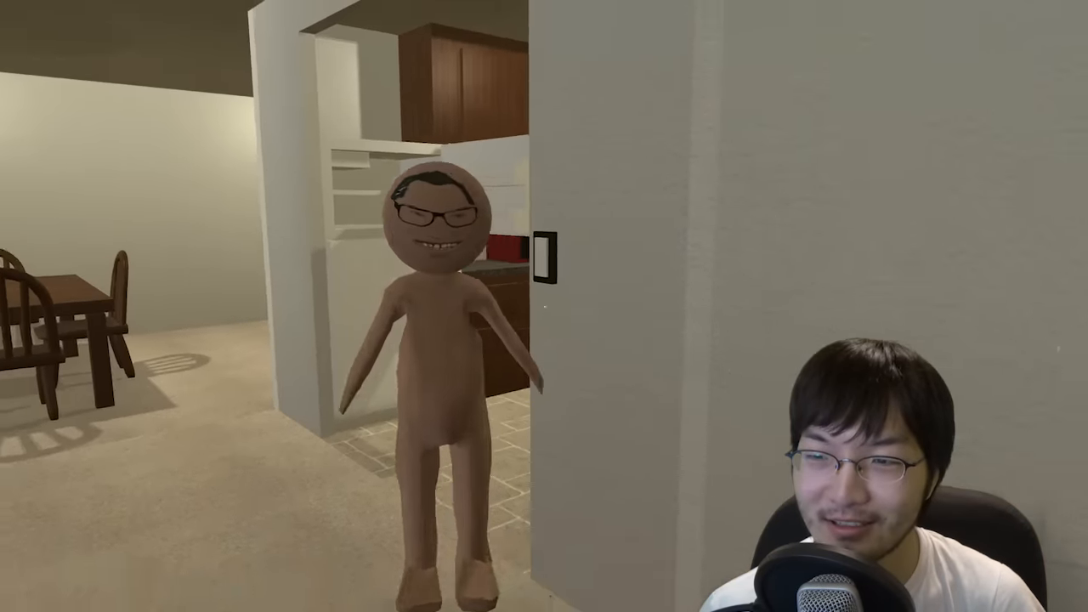
mouse_move(544, 306)
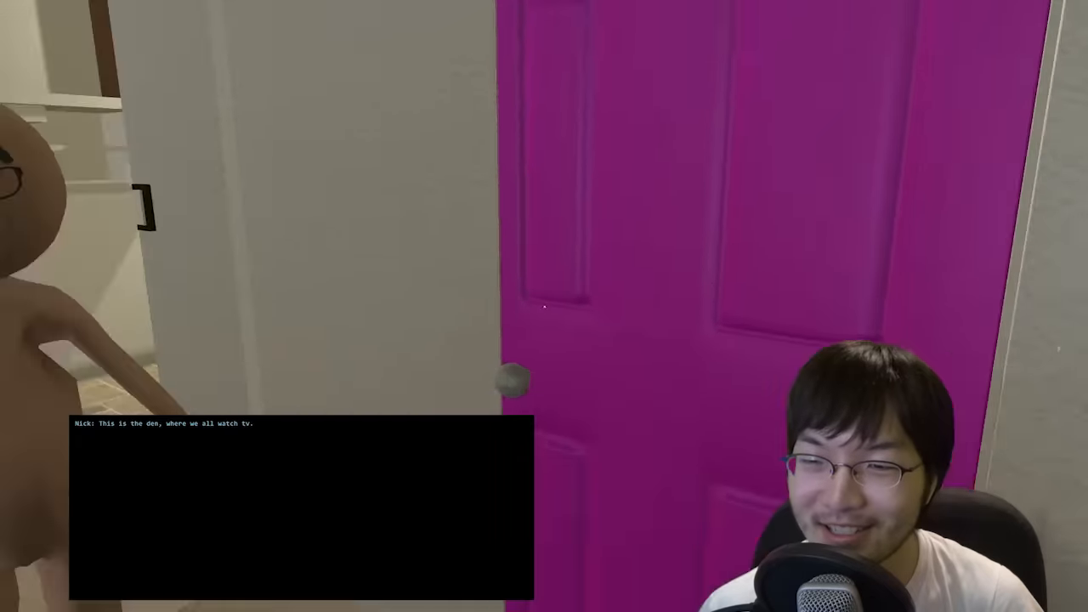
mouse_move(544, 306)
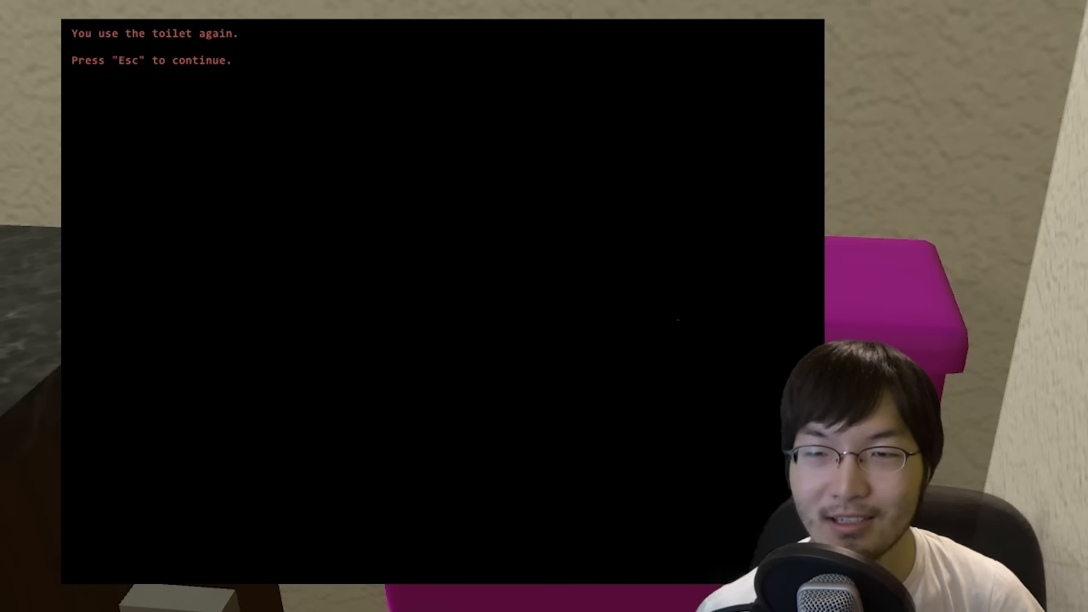
Dismiss the toilet message and return to the bathroom facing the sink counter.
key("Escape")
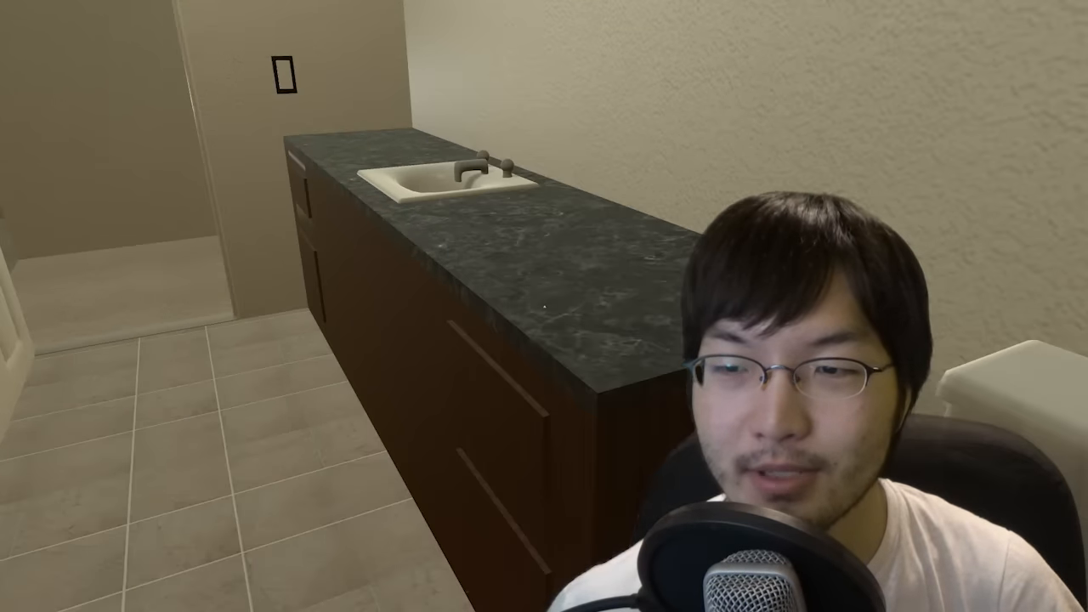
mouse_move(544, 306)
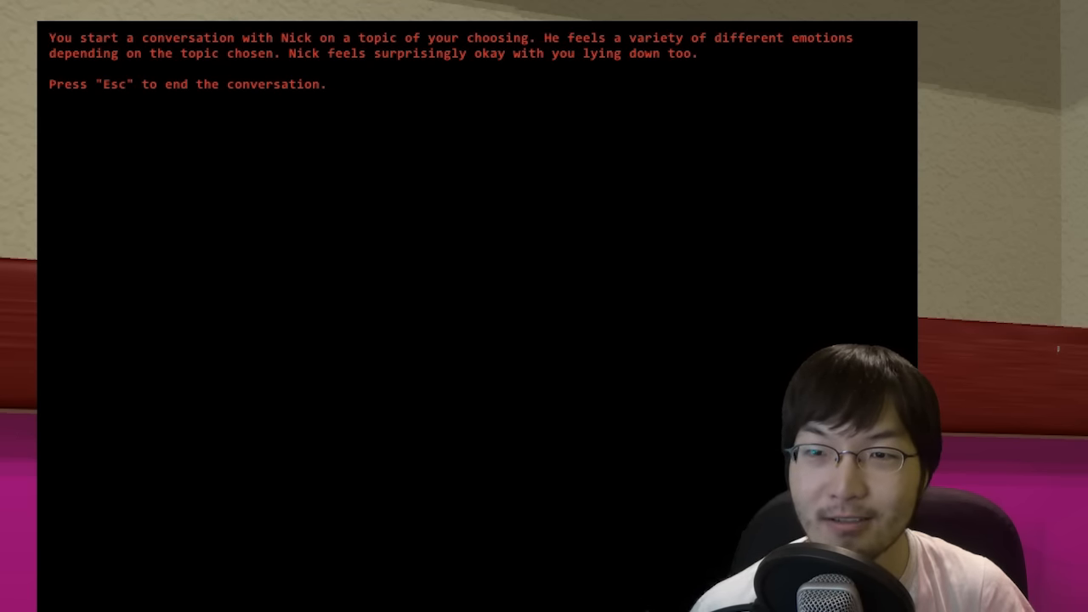
End the conversation with Nick and face the pink TV on the wooden shelf.
key("Escape")
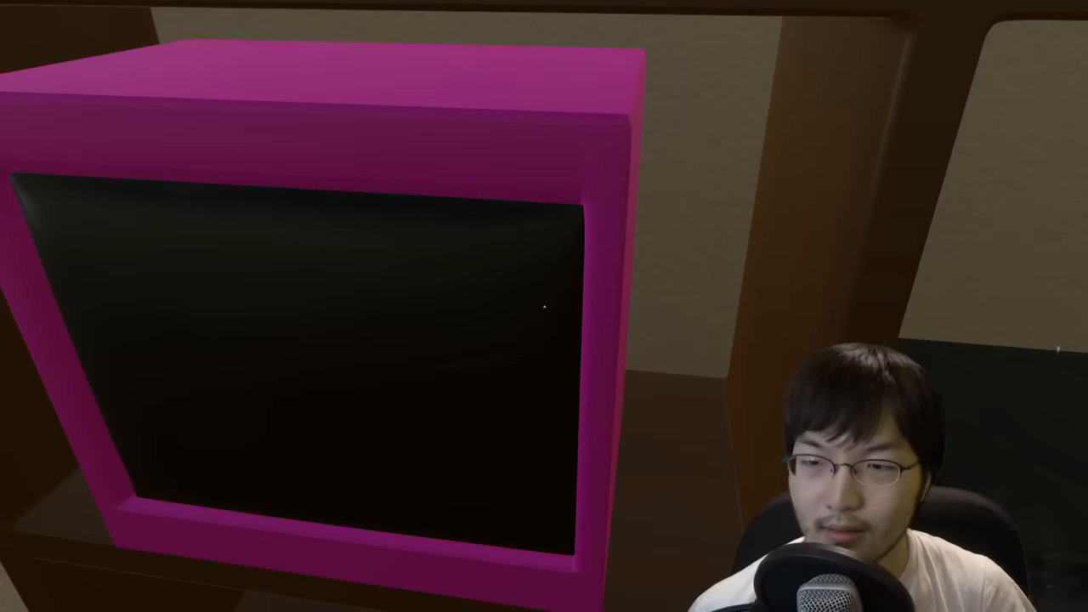
mouse_move(544, 306)
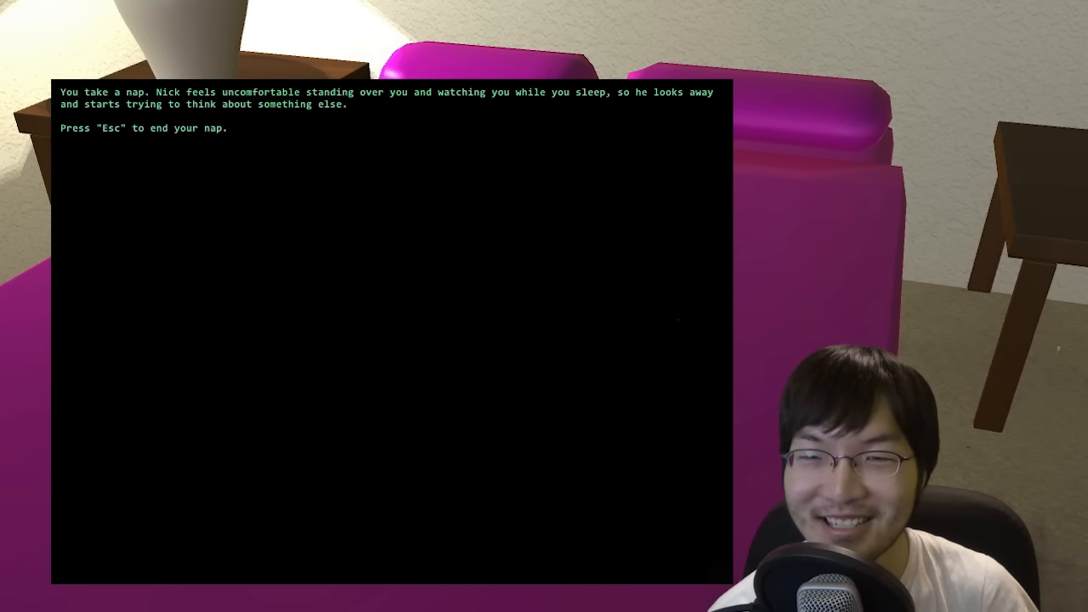
End the nap on the pink couch after reading Nick's message.
key("Escape")
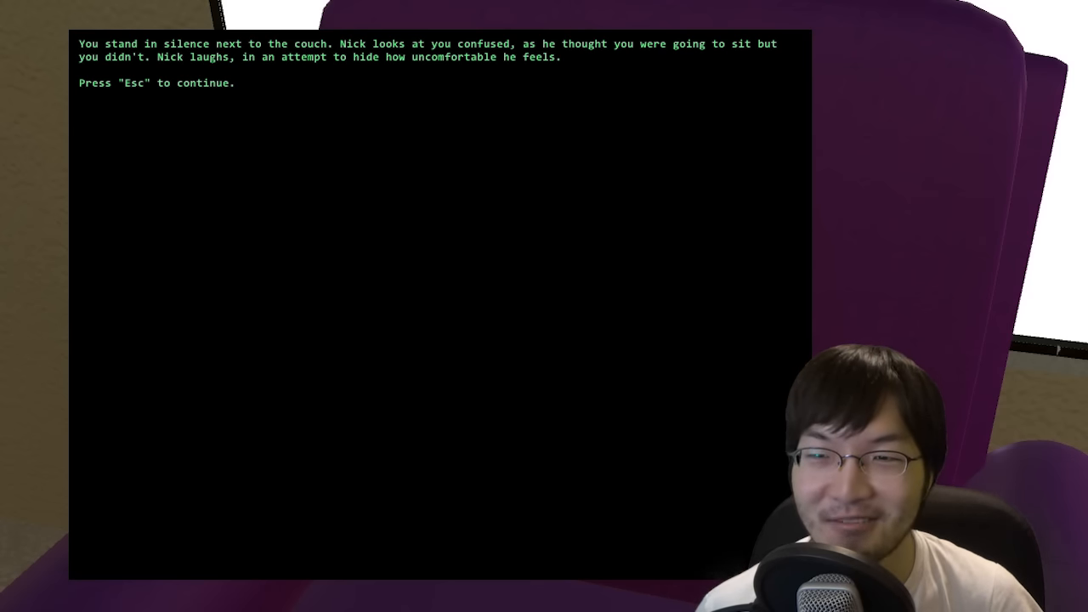
Dismiss the message about Nick's nervous laughter beside the couch.
key("Escape")
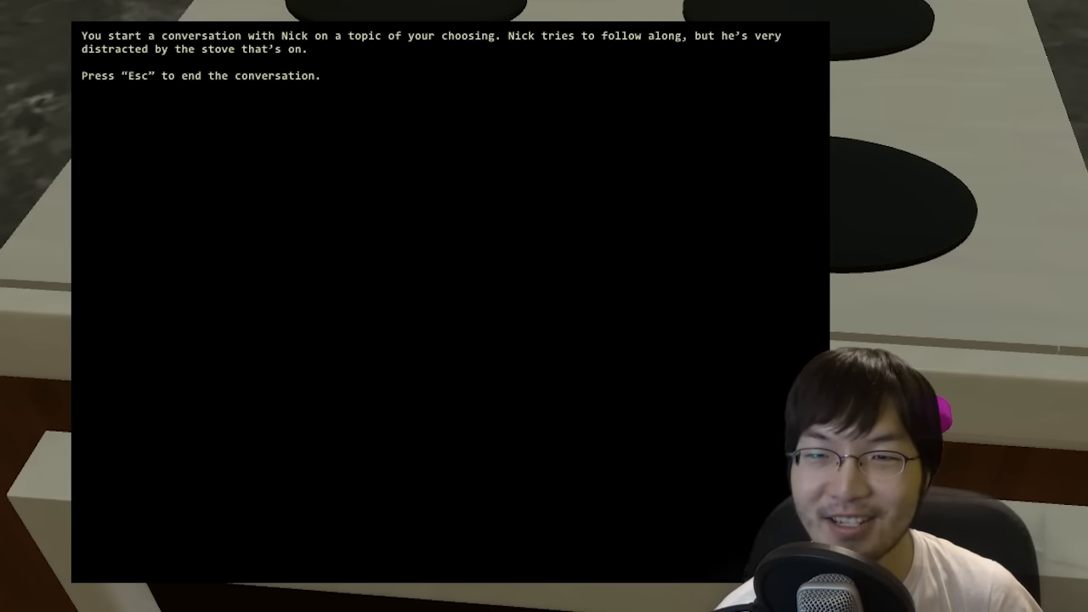
End the stove conversation with Nick and walk down the hallway to the dark wooden door.
key("Escape")
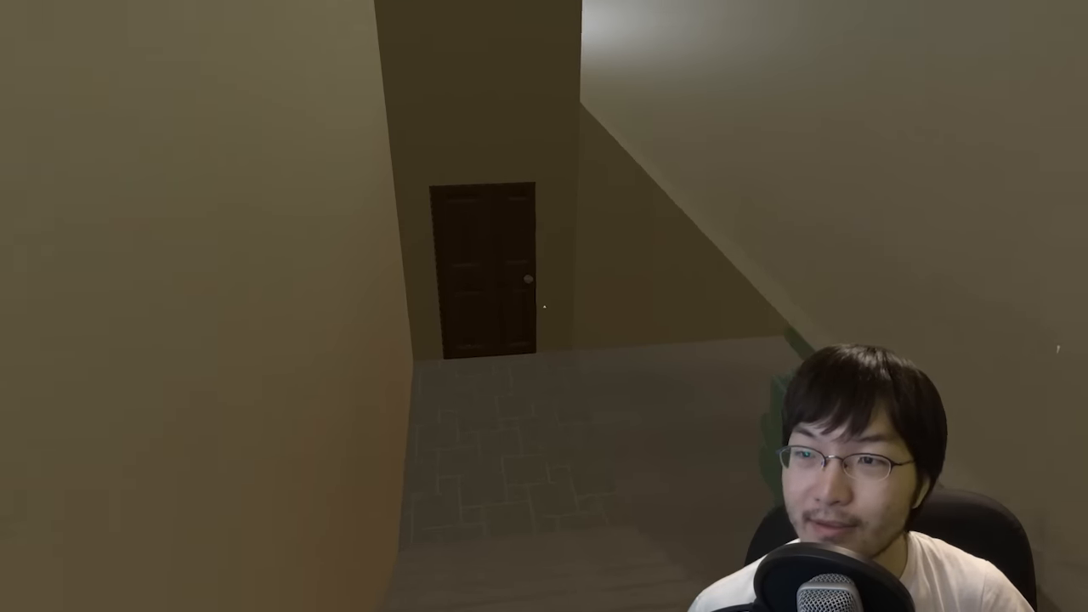
key("w")
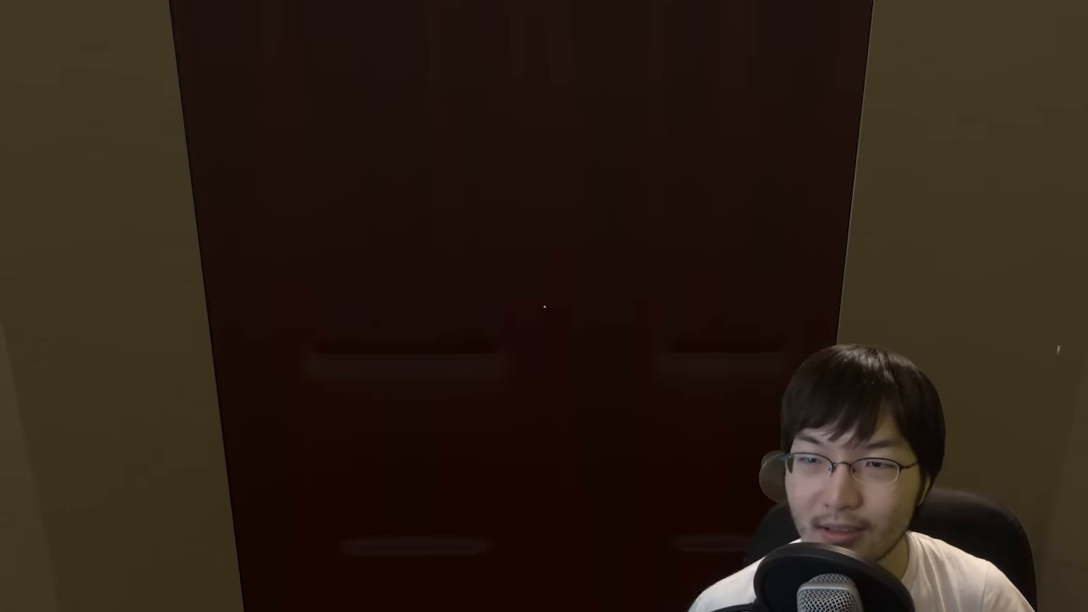